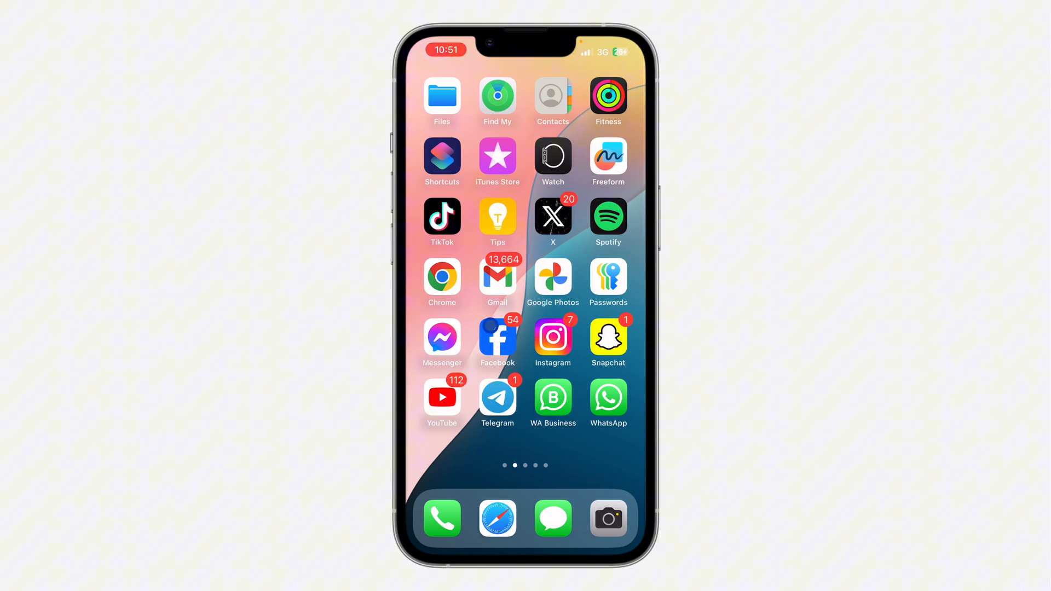
Step: Launch Telegram from the Home Screen, landing on the 'Test (private)' channel
left_click(498, 398)
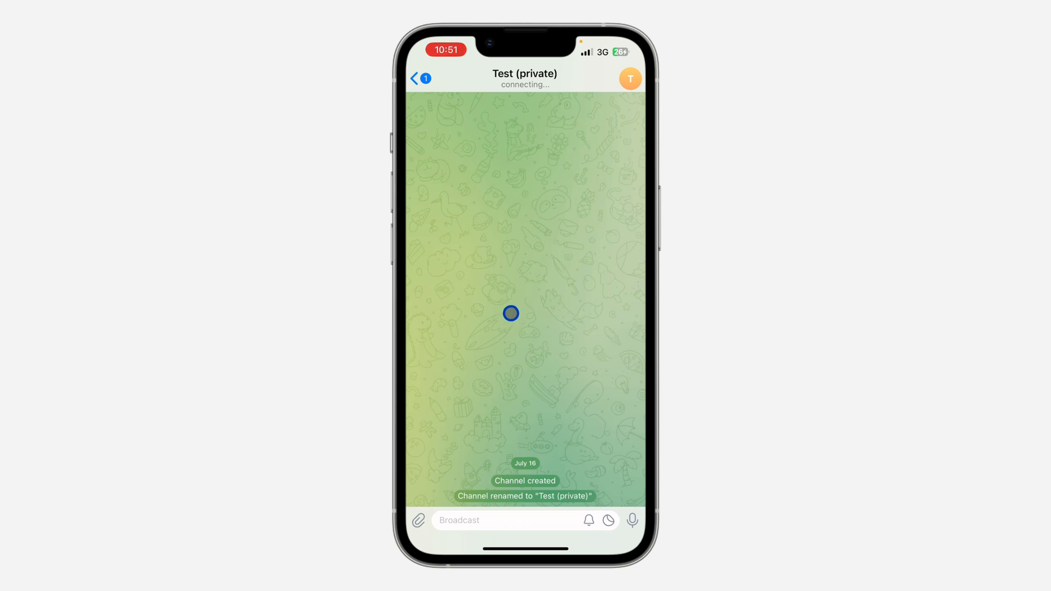
Step: Check that 1 person joined via the channel link, then go to Manage Invite Links
left_click(525, 74)
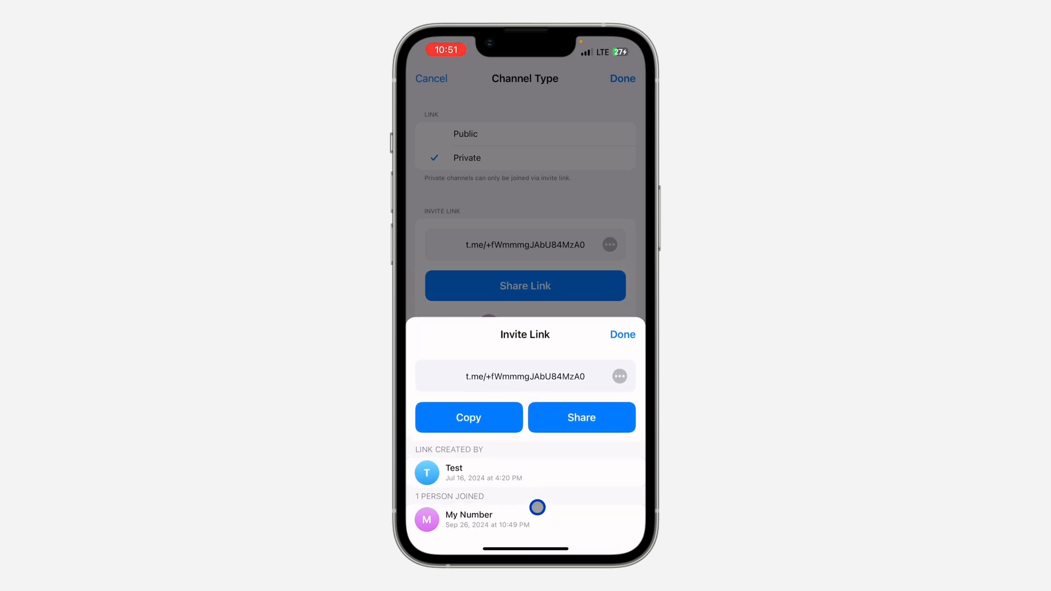
left_click(621, 334)
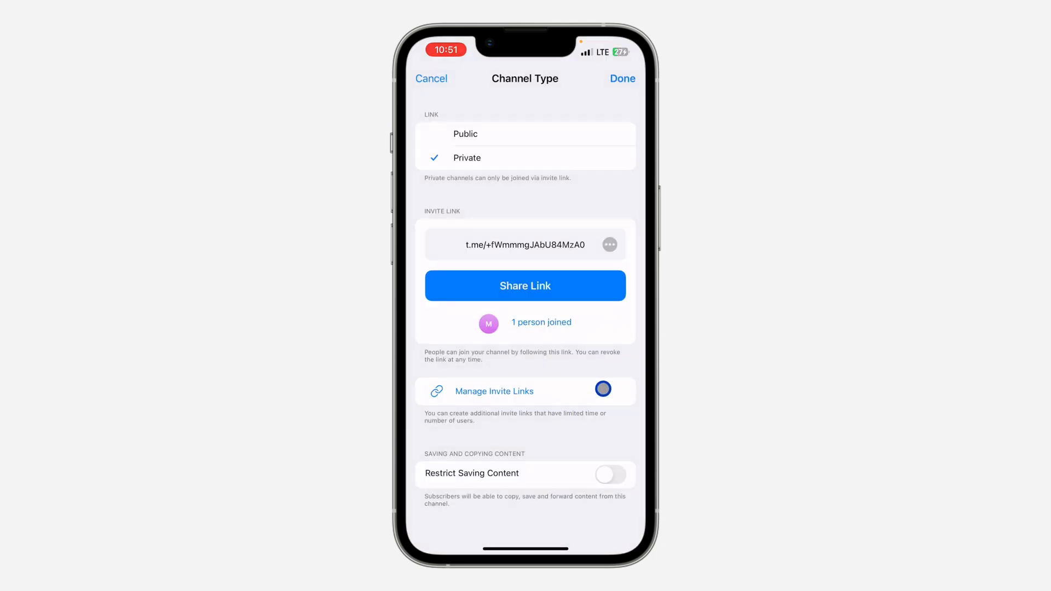
left_click(493, 391)
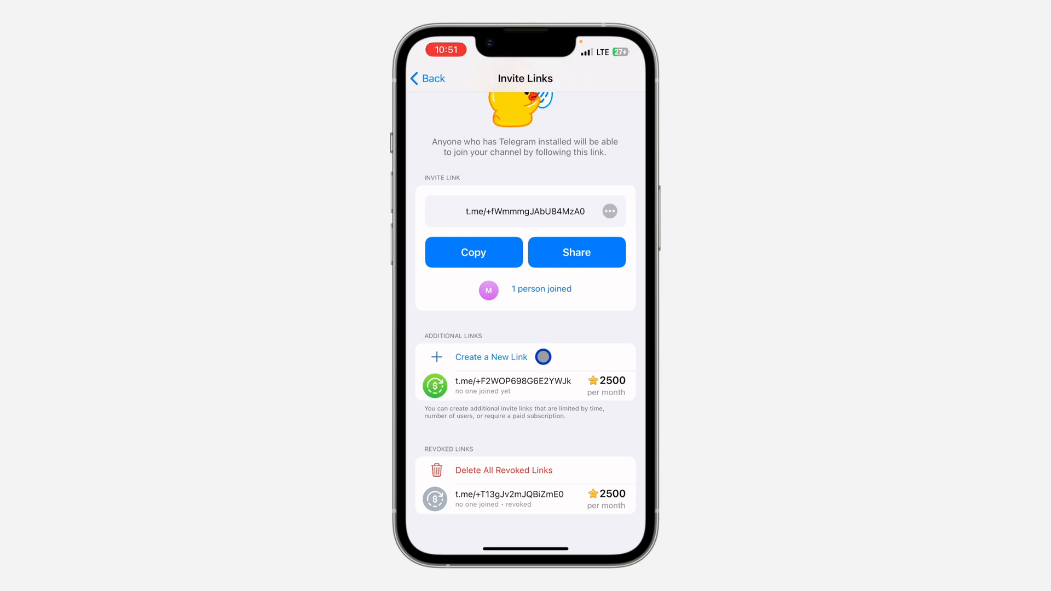
Step: Review the paid t.me/+F2WOP… link (2500 stars/month, no joins), then return to Channel Type
left_click(513, 386)
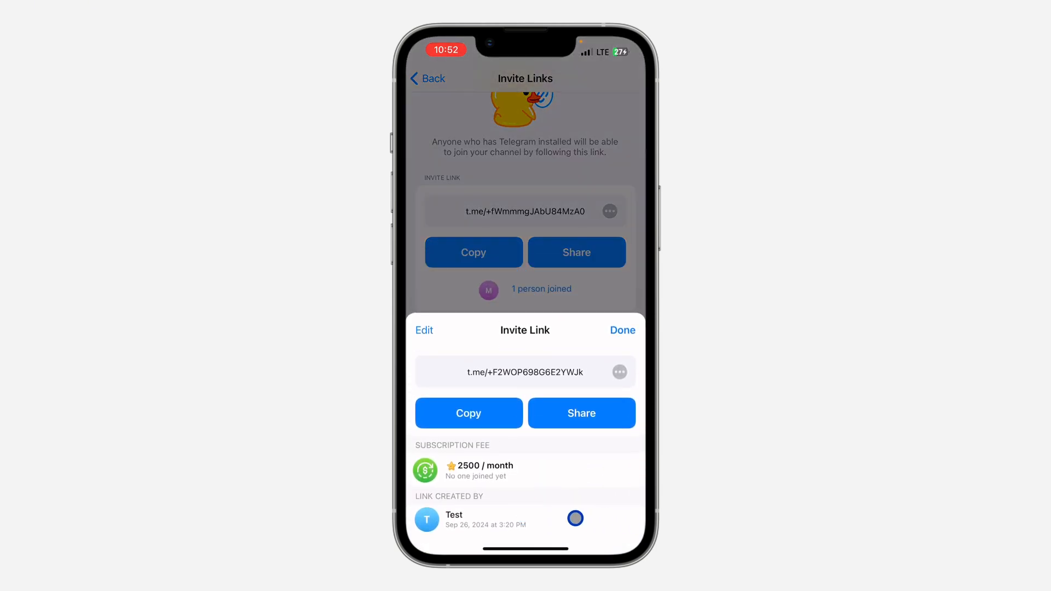
left_click(567, 474)
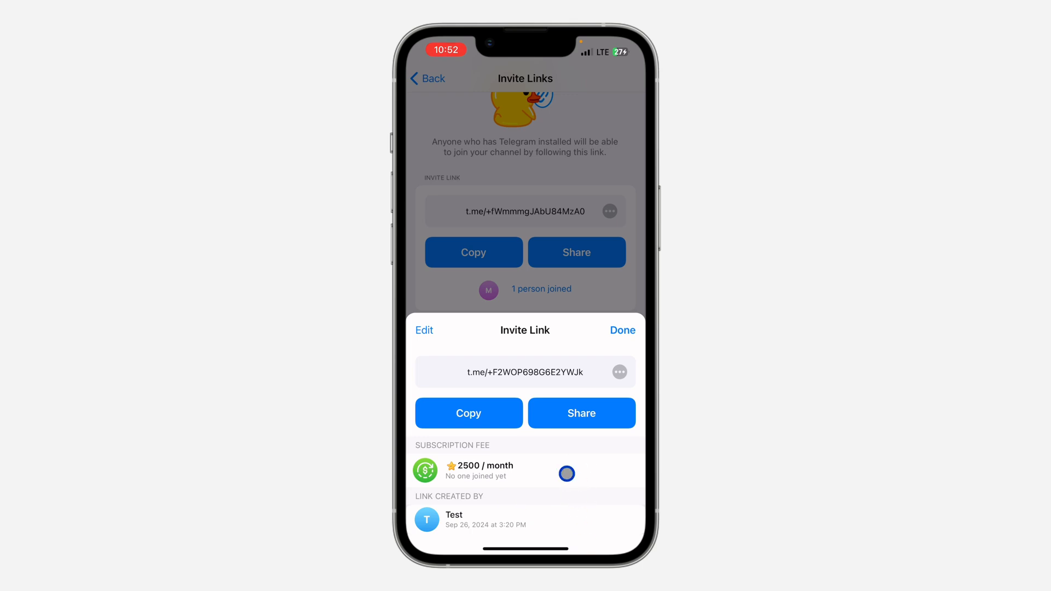
left_click(622, 330)
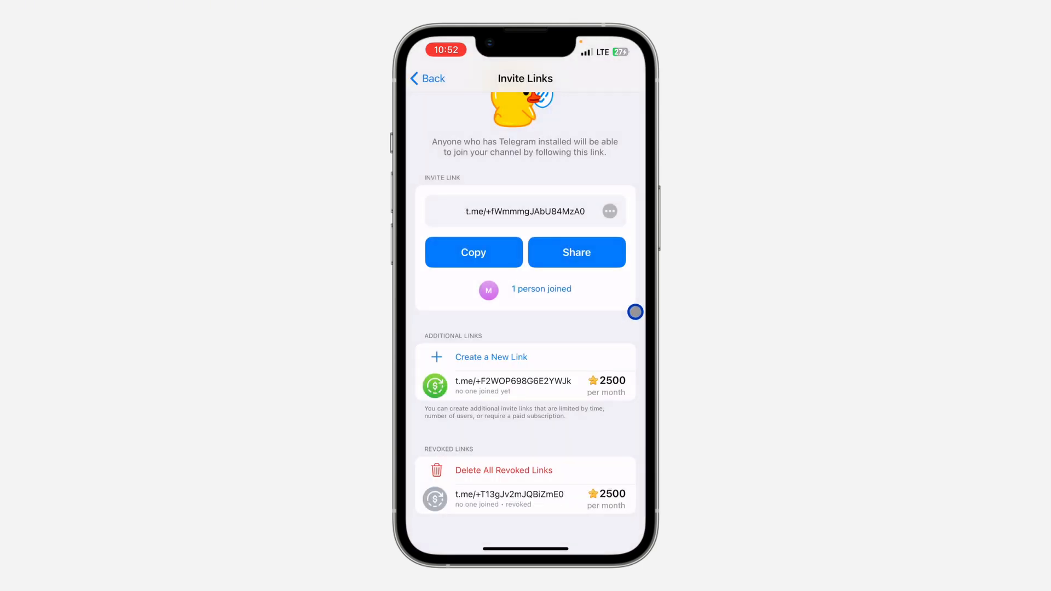
left_click(427, 78)
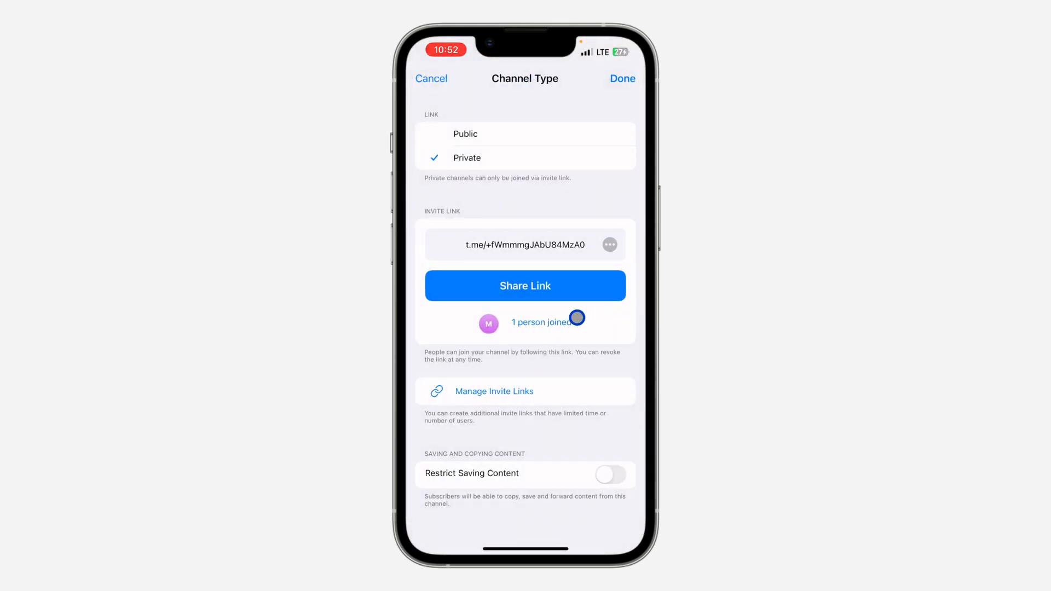